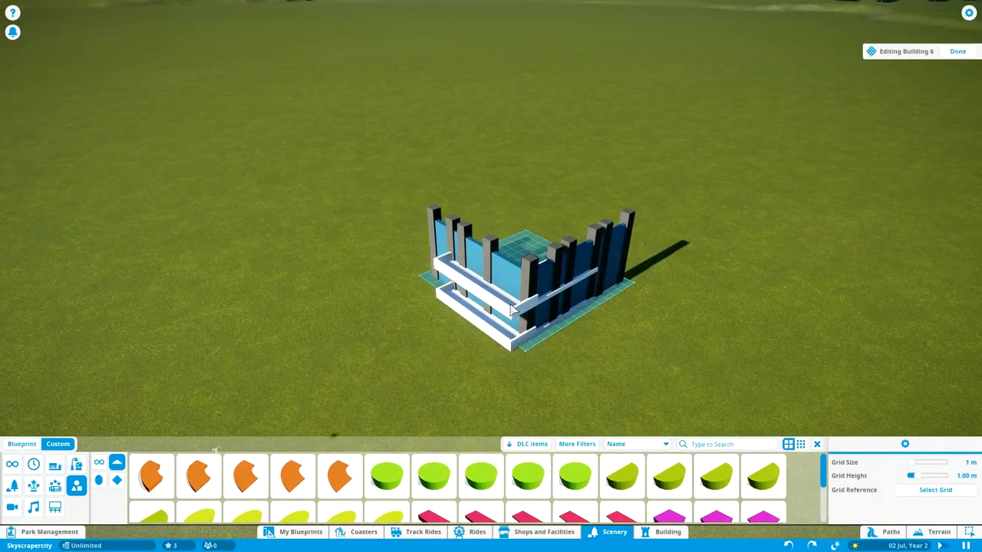
- Search the Scenery catalogue for "pole" to list only pole pieces
{"action": "type", "text": "pole"}
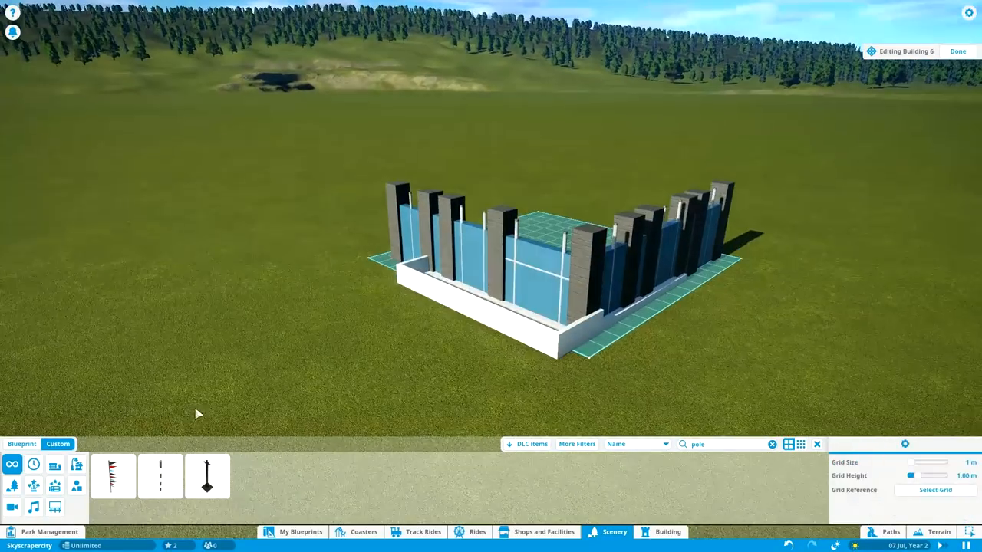
- Place white floor slabs inside the base, with glass panels and dark pillars around it
{"action": "left_click", "coordinate": [667, 532]}
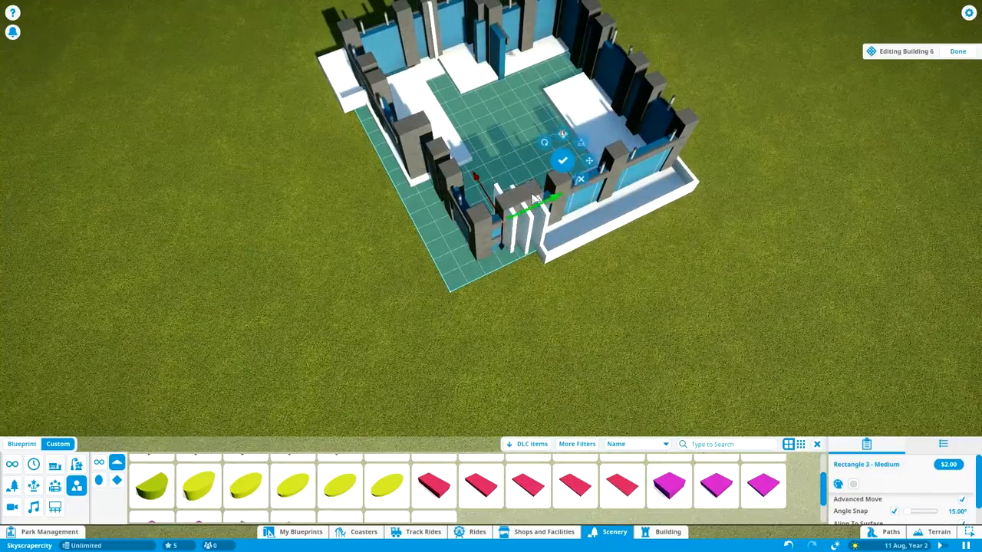
- Copy the floor section and stack it upward level by level to full height
{"action": "scroll", "scroll_direction": "down", "scroll_amount": 3}
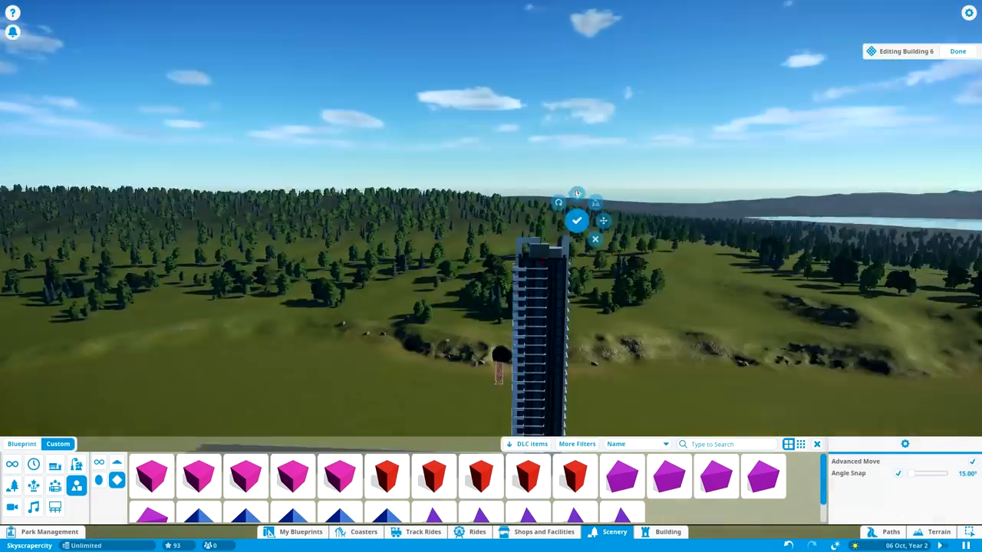
- Place white wall and frame pieces around the tower's roof from the Building tab
{"action": "left_click", "coordinate": [577, 221]}
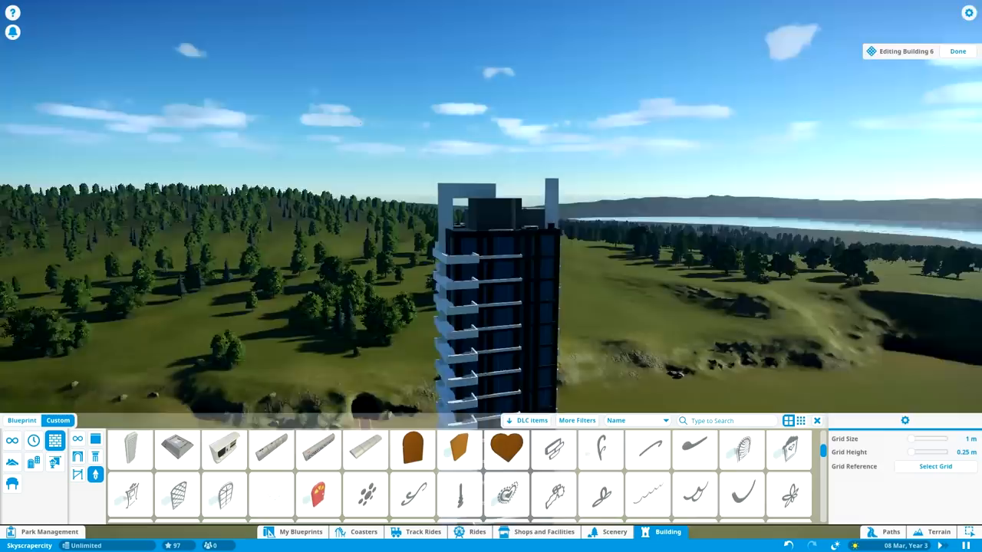
- Start a new building holding urns, a post, a cylinder and a raised white cube
{"action": "left_click", "coordinate": [271, 474]}
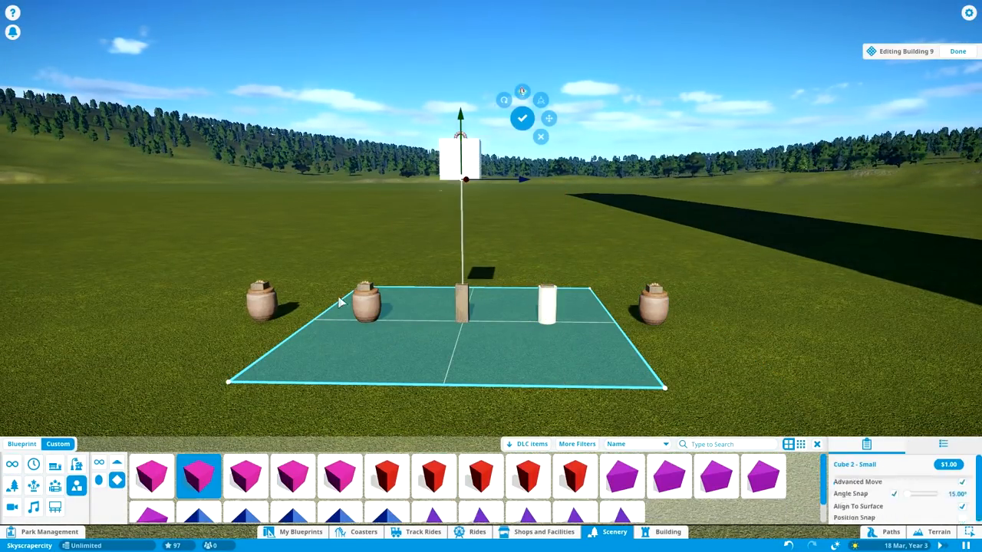
- Confirm the white cube planters, fill them with ferns and shrubs, and select the group
{"action": "left_click", "coordinate": [958, 50]}
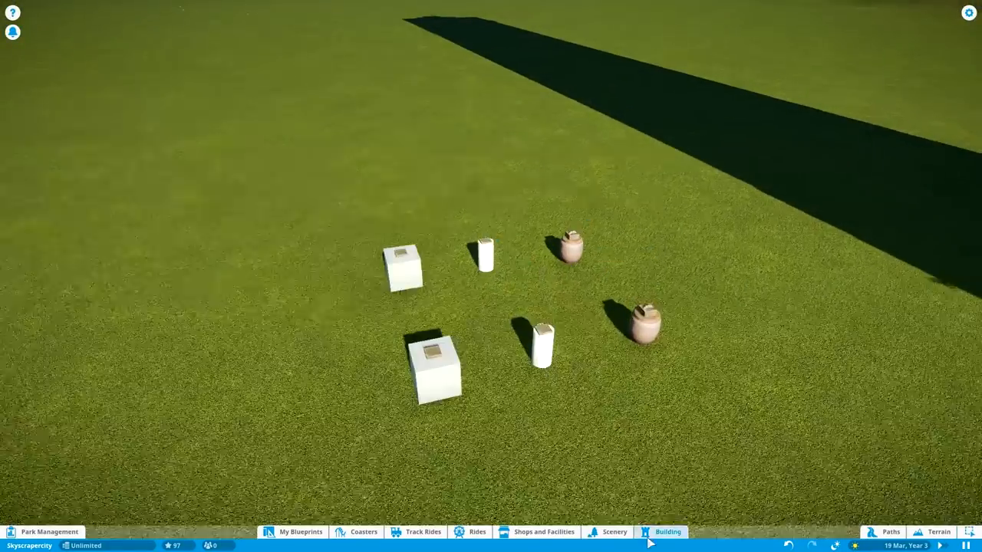
{"action": "left_click", "coordinate": [614, 531]}
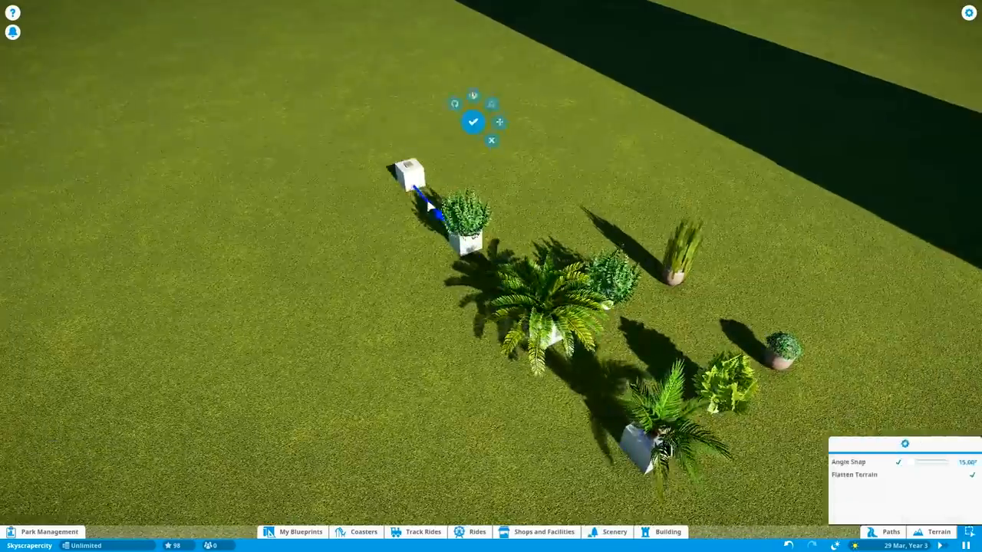
{"action": "left_click", "coordinate": [615, 532]}
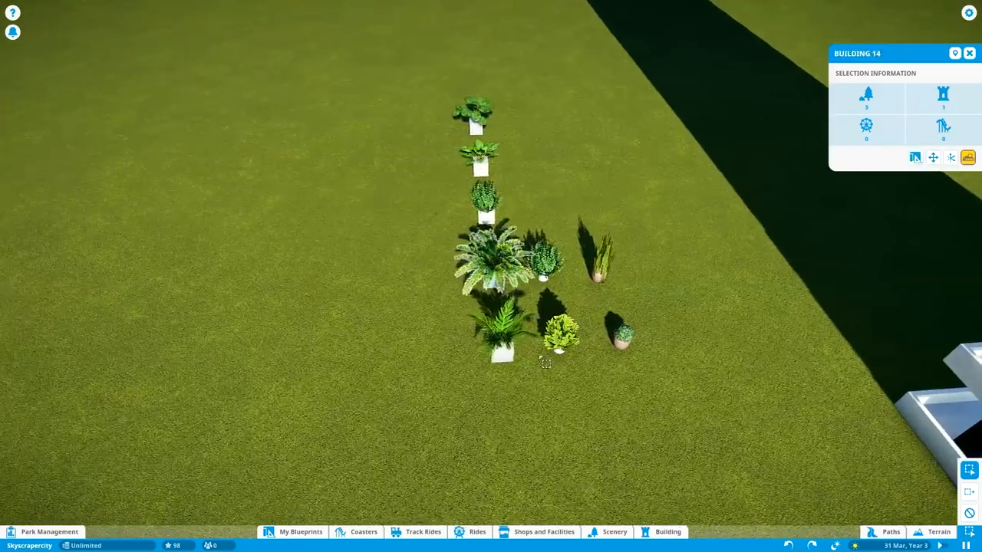
{"action": "left_click", "coordinate": [967, 158]}
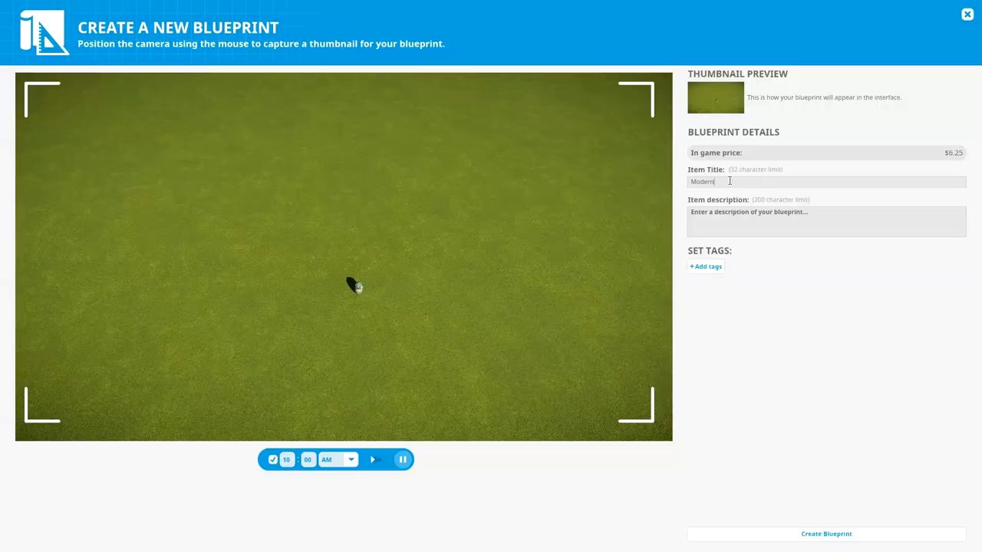
- Close blueprint creation and select the tower, showing 2,893 objects in its Building panel
{"action": "left_click", "coordinate": [966, 14]}
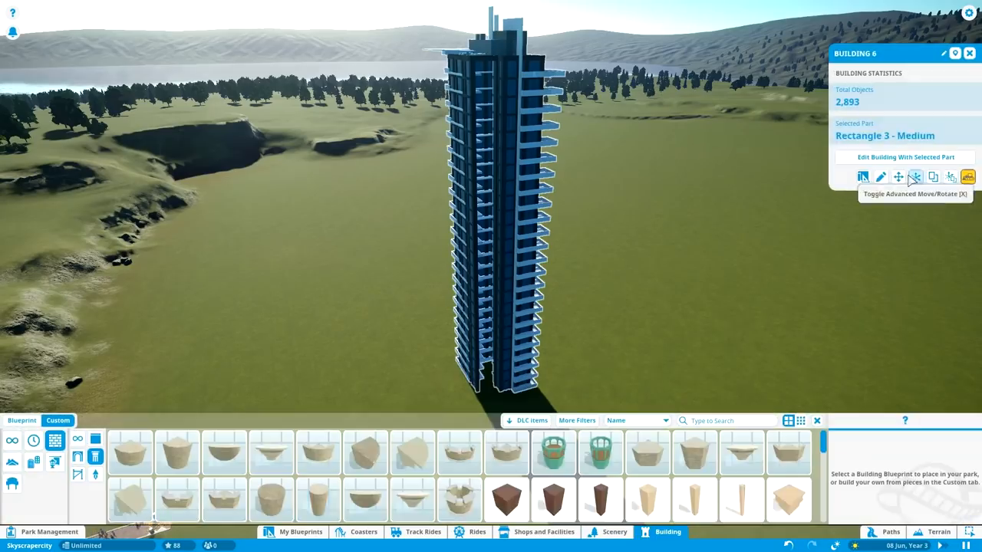
- Add an entrance block in the recess, plus rooftop AC units and an angled white roof panel
{"action": "left_click", "coordinate": [905, 157]}
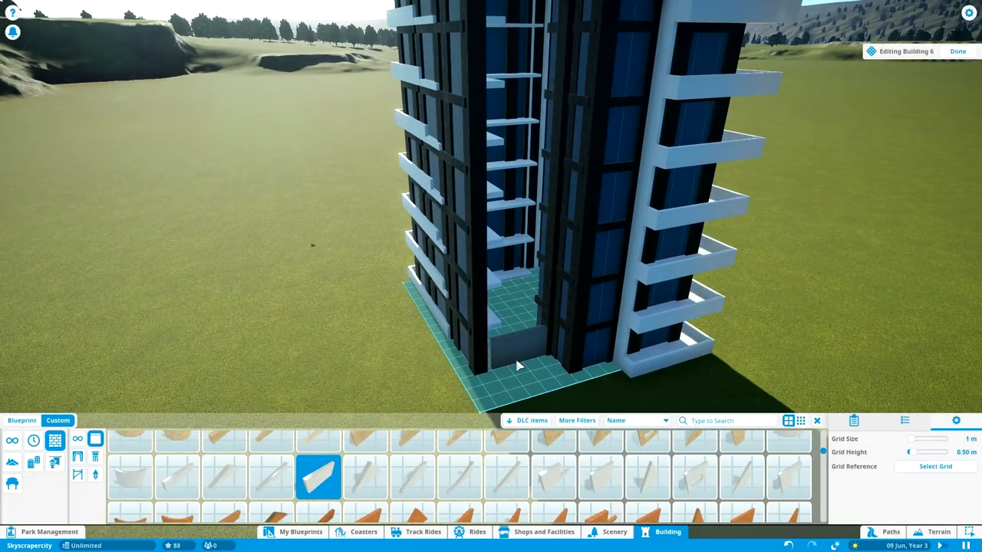
{"action": "left_click", "coordinate": [615, 532]}
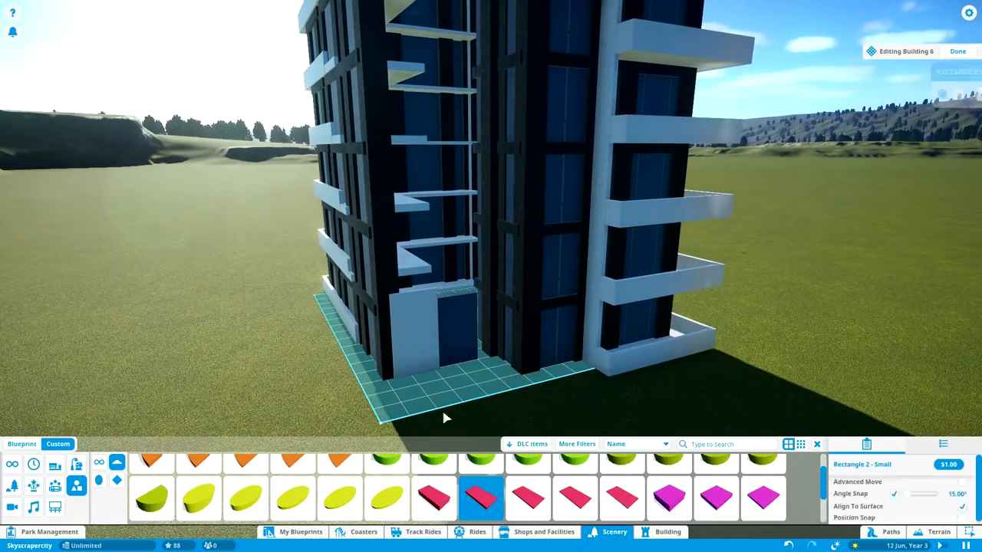
{"action": "left_click", "coordinate": [528, 497]}
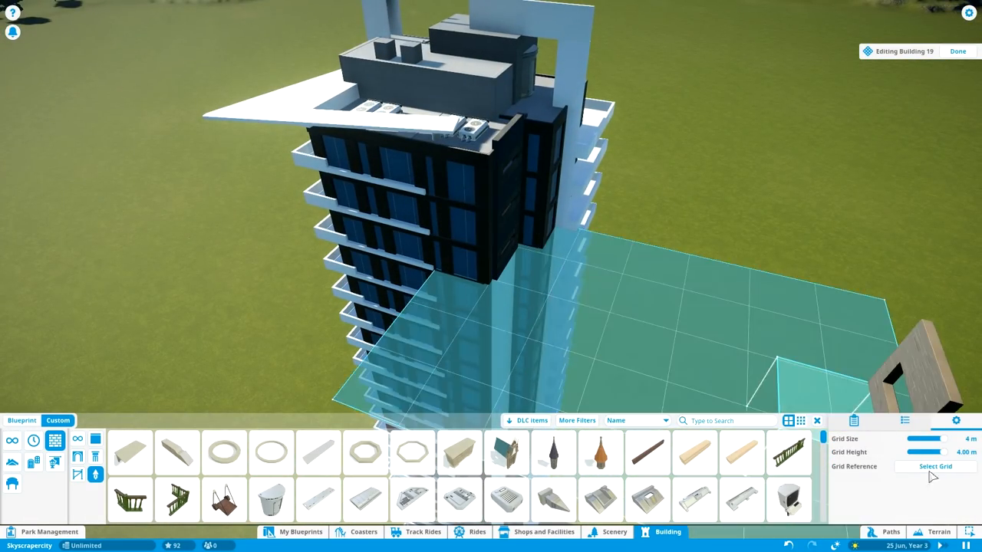
- Exit building edit mode with Done and view the finished skyscraper on the grass
{"action": "left_click", "coordinate": [957, 51]}
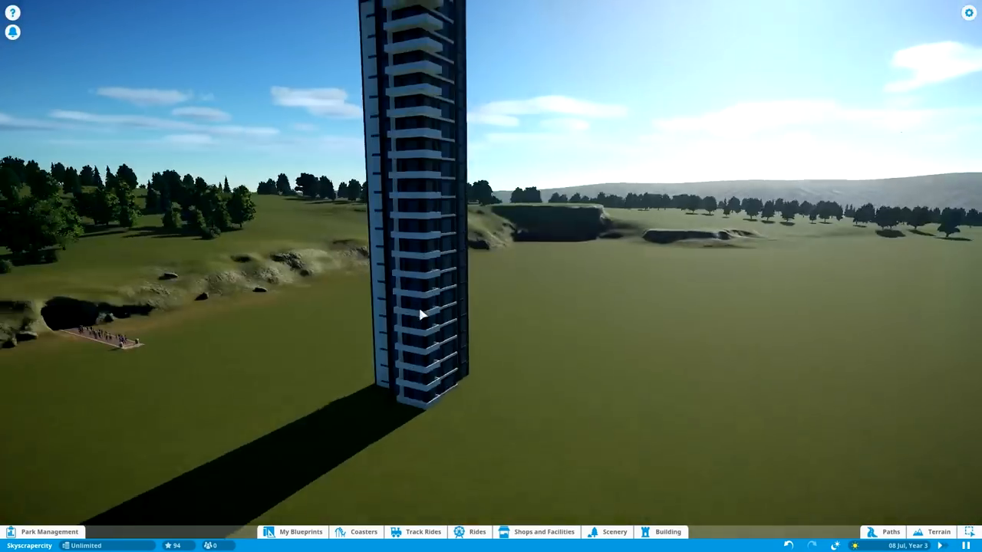
- Re-enter Editing Building 6, add balcony planters, and move a Rectangle 2 - Small slab
{"action": "left_click", "coordinate": [300, 532]}
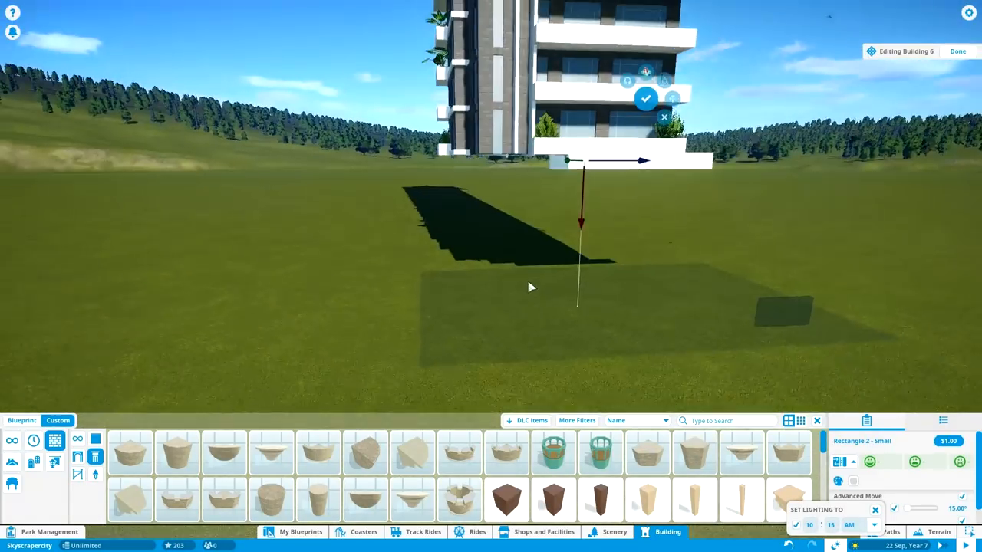
- Place the white rectangle pieces as an L-shaped canopy frame and select all 15 together
{"action": "left_click", "coordinate": [615, 532]}
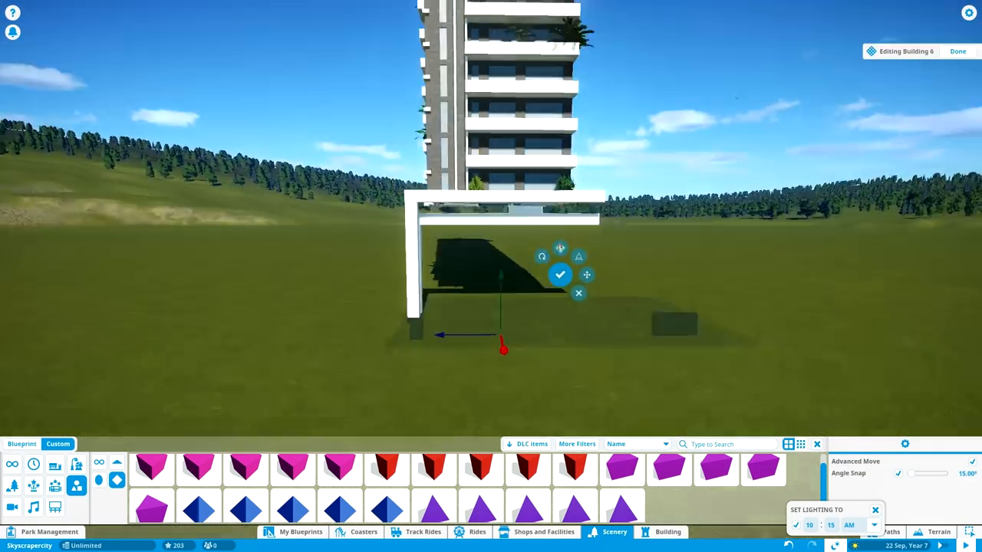
{"action": "left_click", "coordinate": [560, 275]}
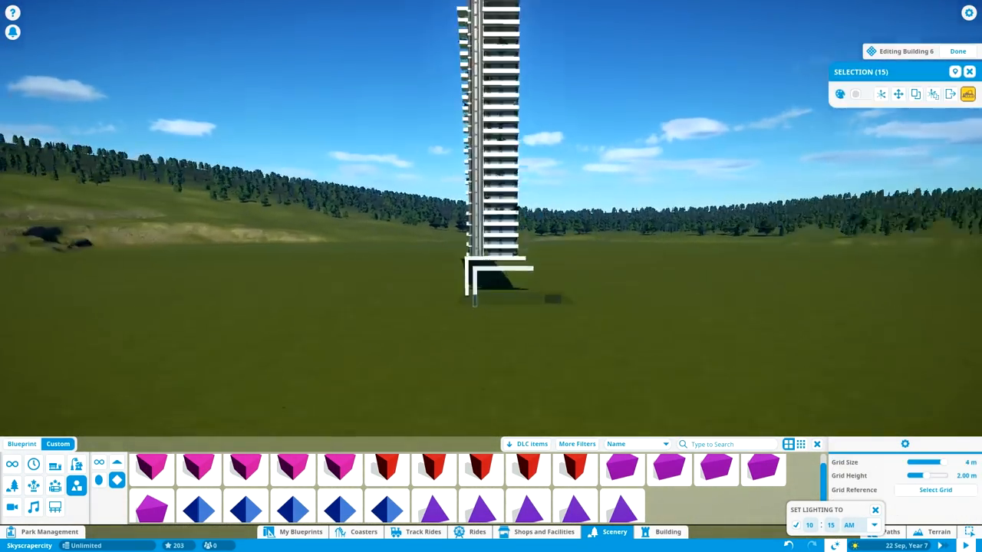